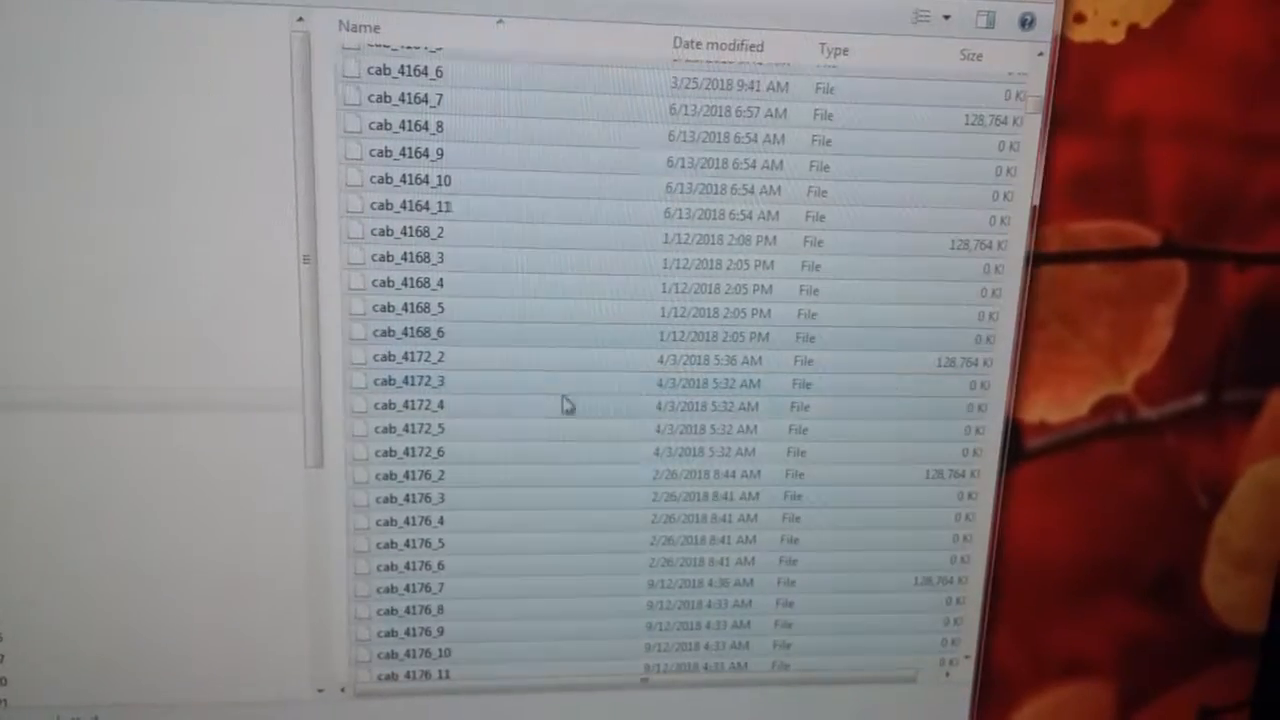
# Step: Delete the 395 selected cab files and confirm sending them to the Recycle Bin
pyautogui.scroll(-3)
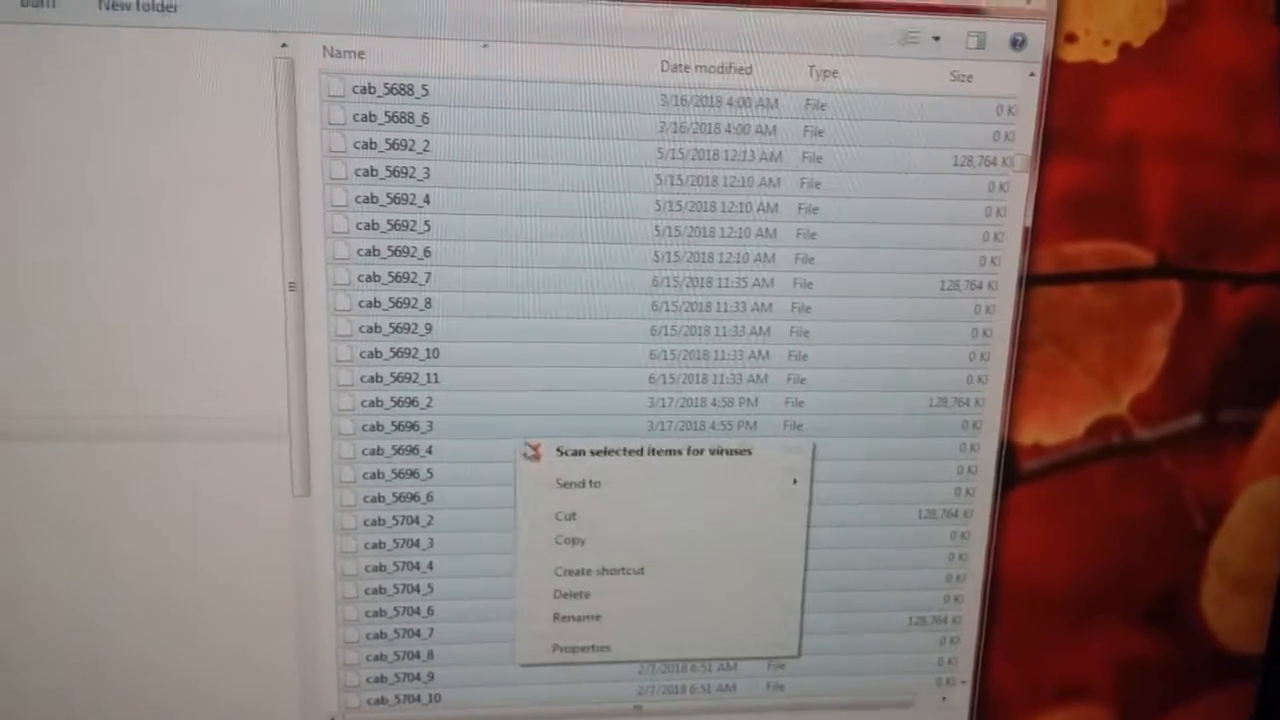
pyautogui.click(572, 594)
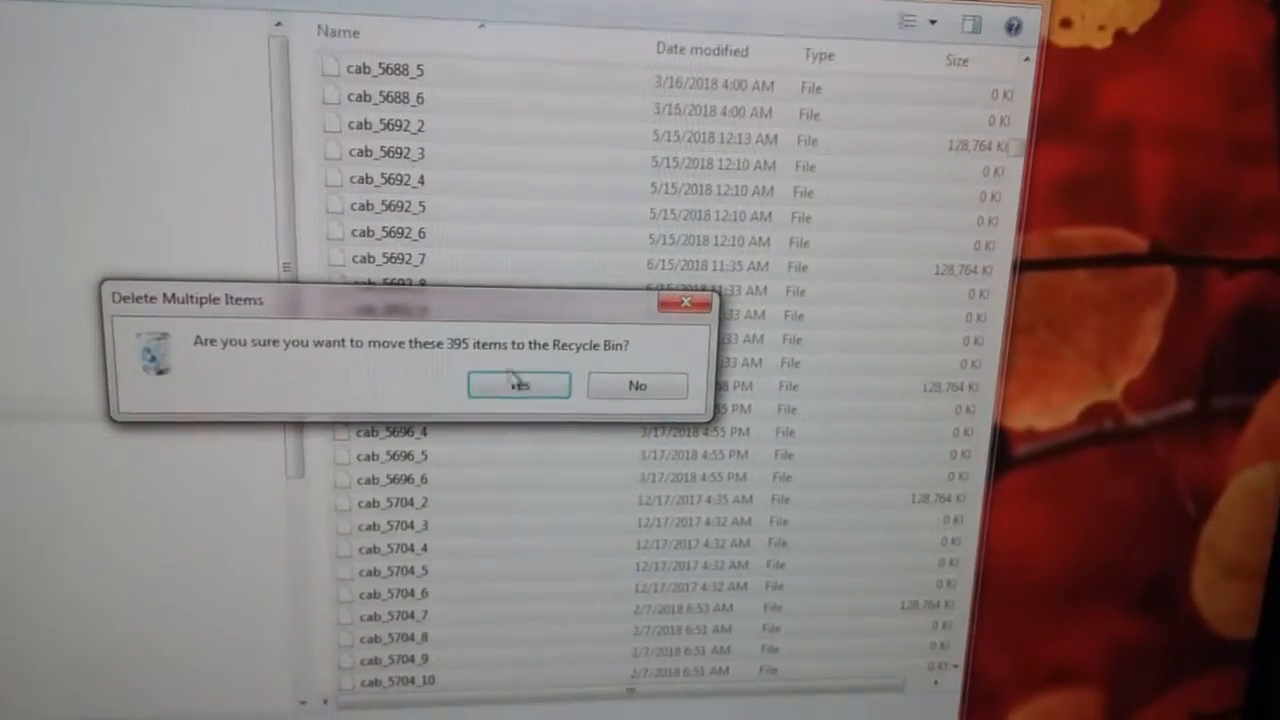
pyautogui.click(518, 384)
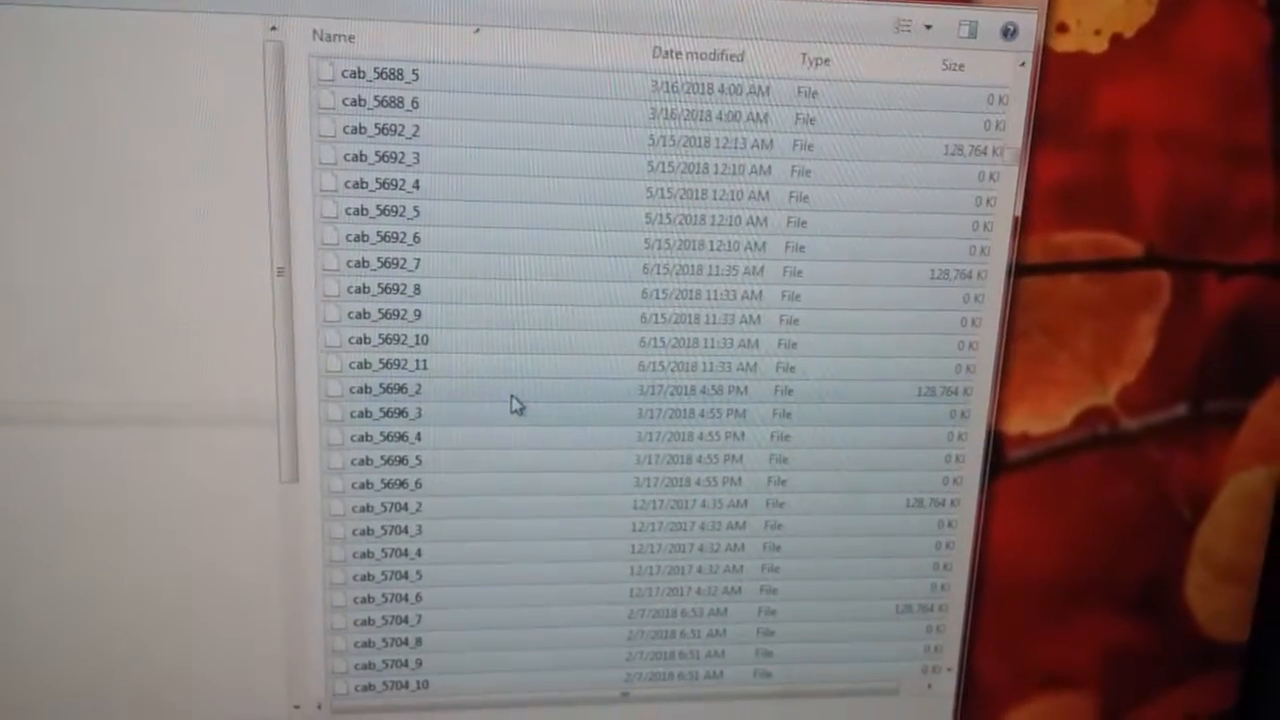
pyautogui.scroll(-3)
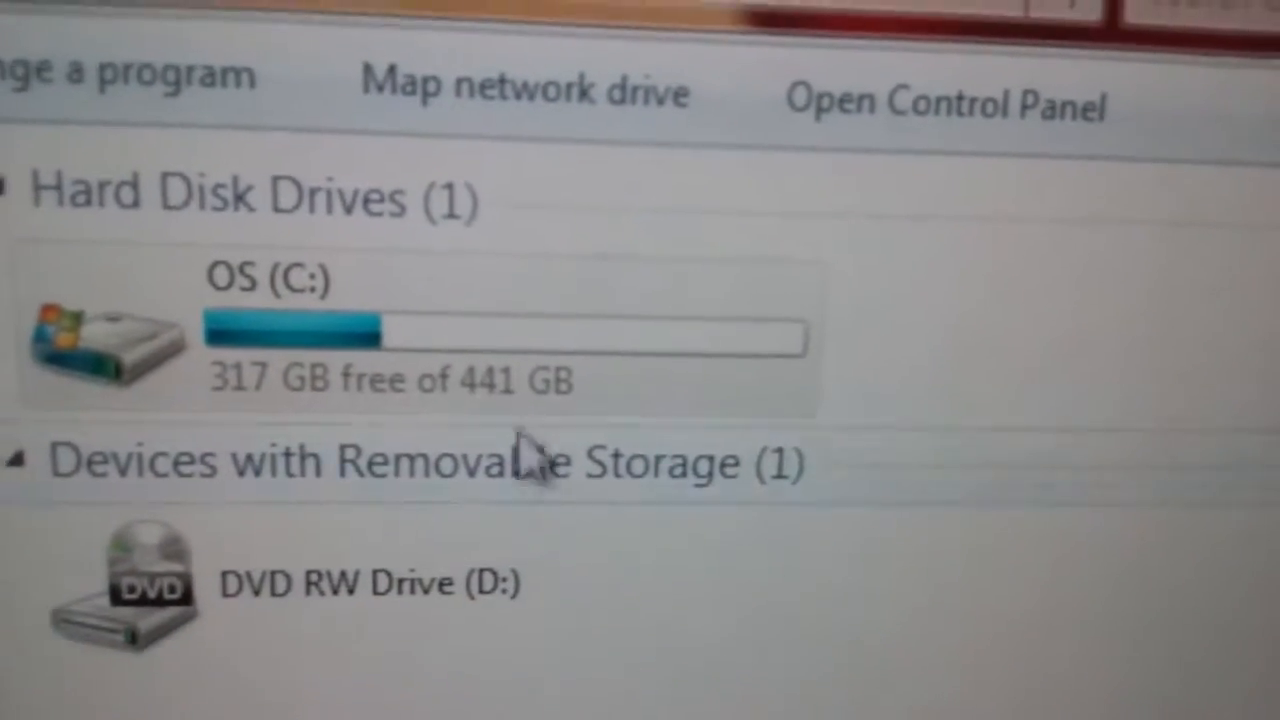
pyautogui.moveTo(400, 376)
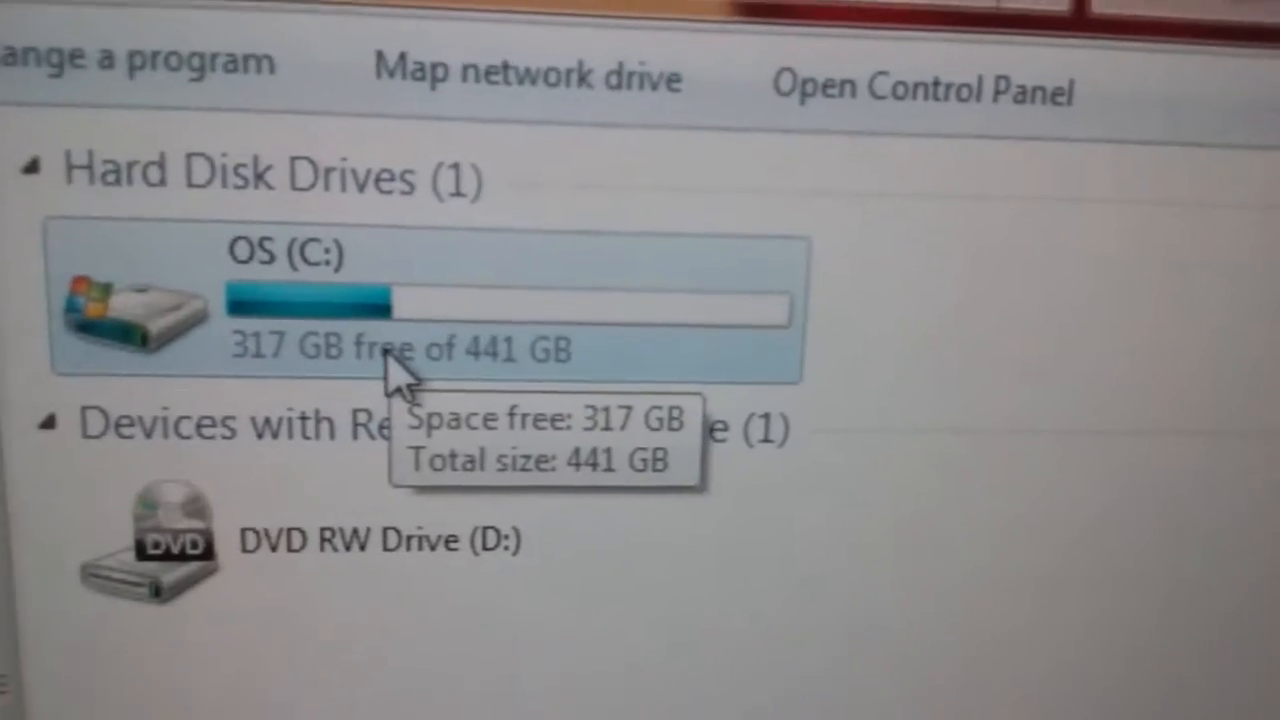